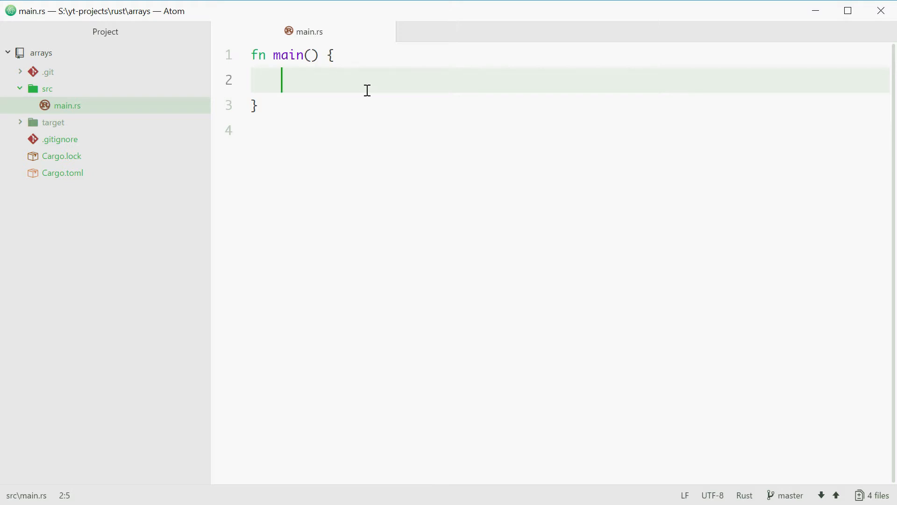
Start the declaration let numbers = []; on line 2 inside main
type("//")
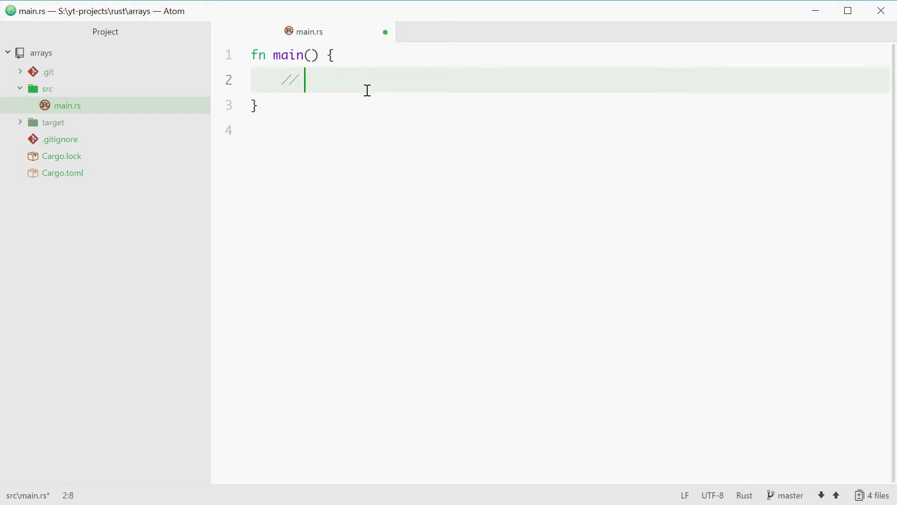
type("1, 2, 3, 4, 5")
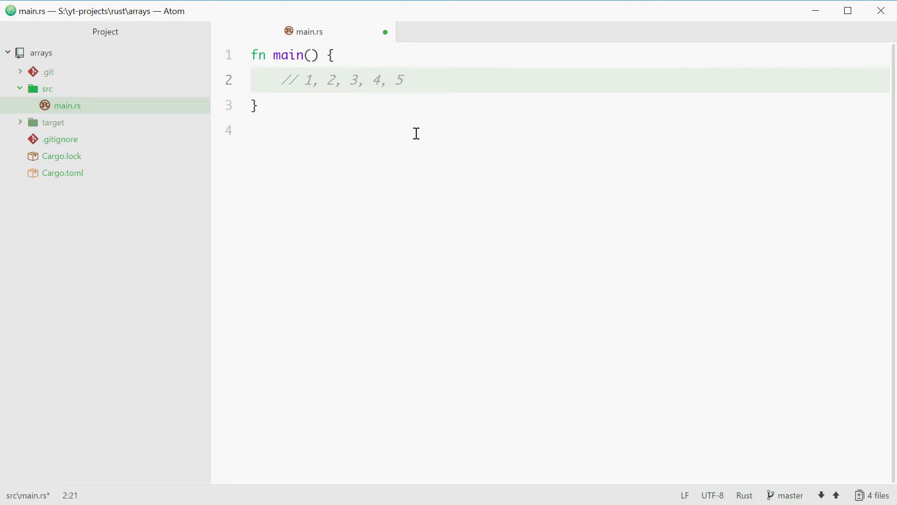
left_click(403, 80)
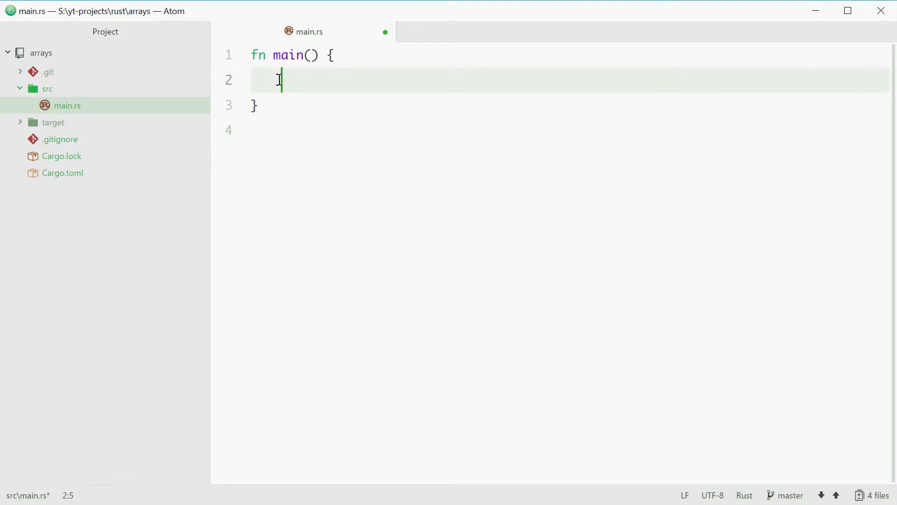
type("let")
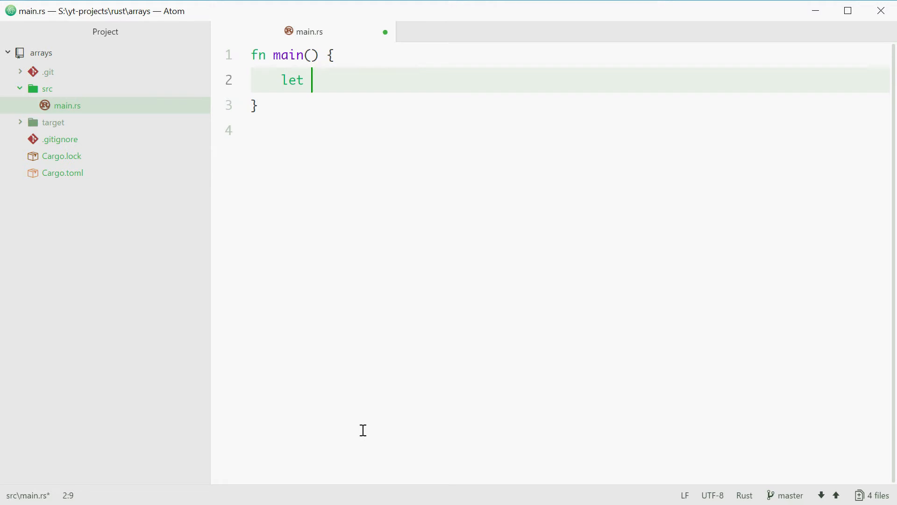
type("numbers")
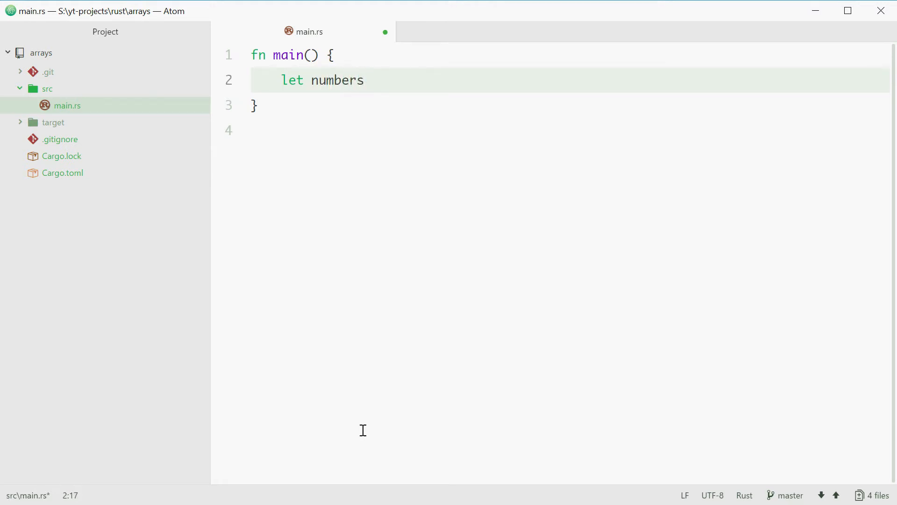
type("=")
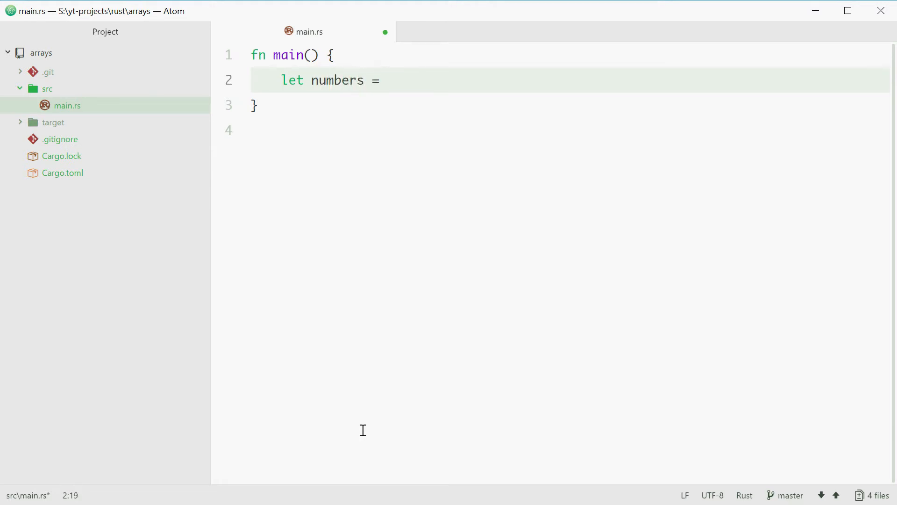
type("[];")
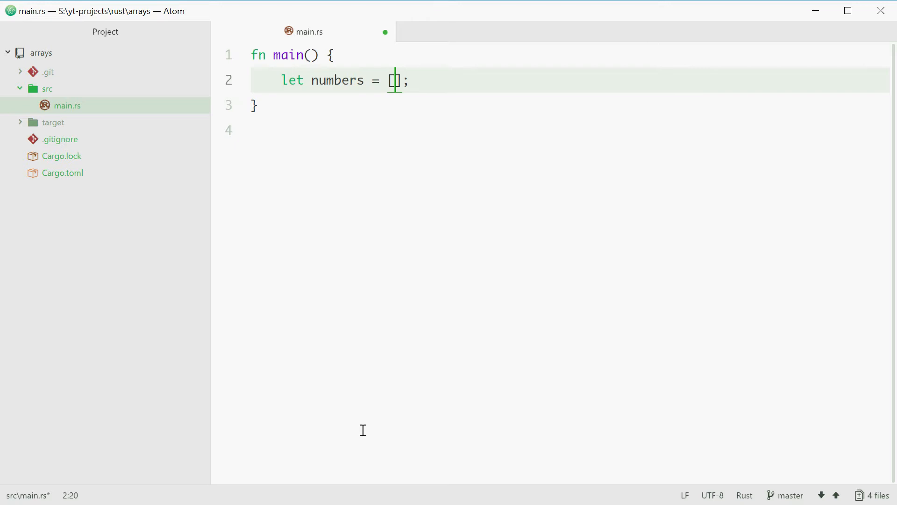
Fill the brackets with 1, 2, 3, 4, 5 and resume editing after the declaration
type("1")
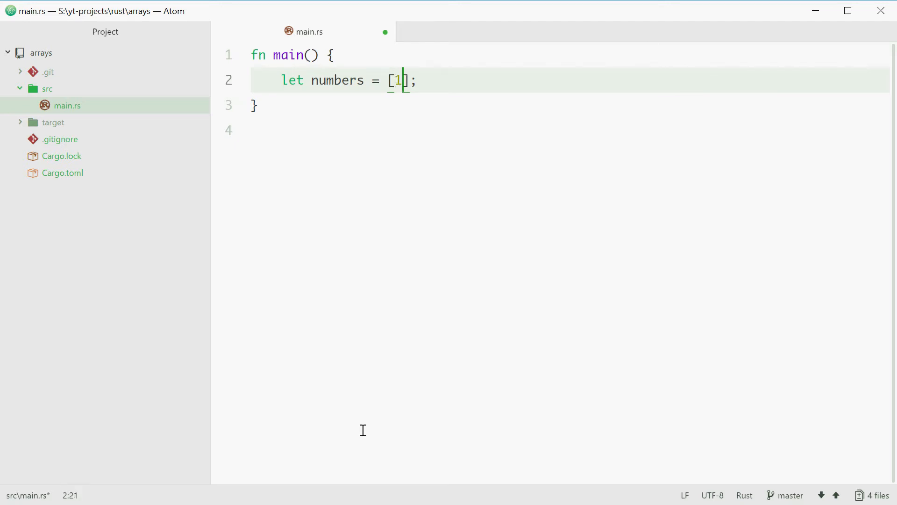
type(", 2, 3, 4,")
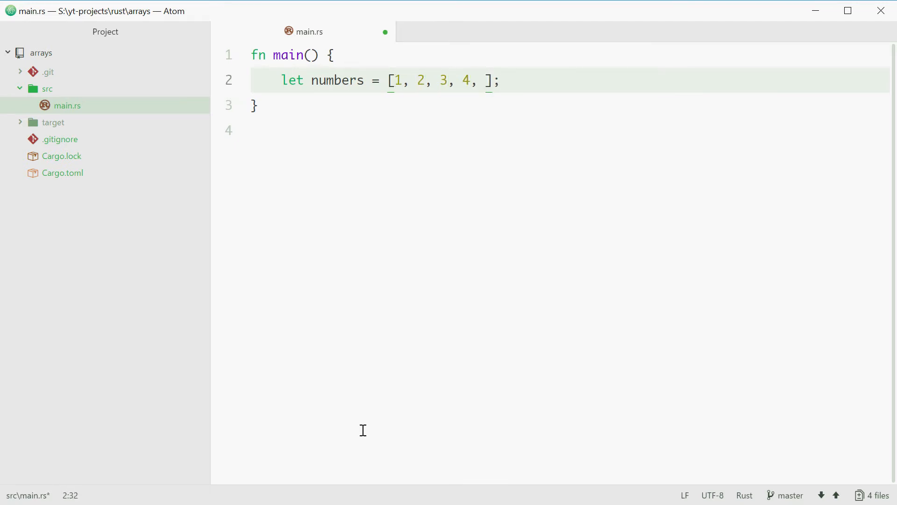
type("5")
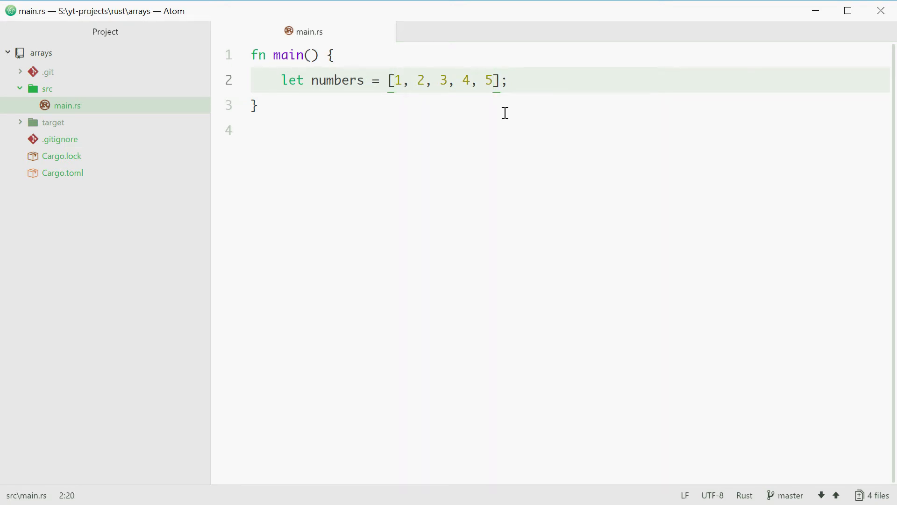
left_click(509, 80)
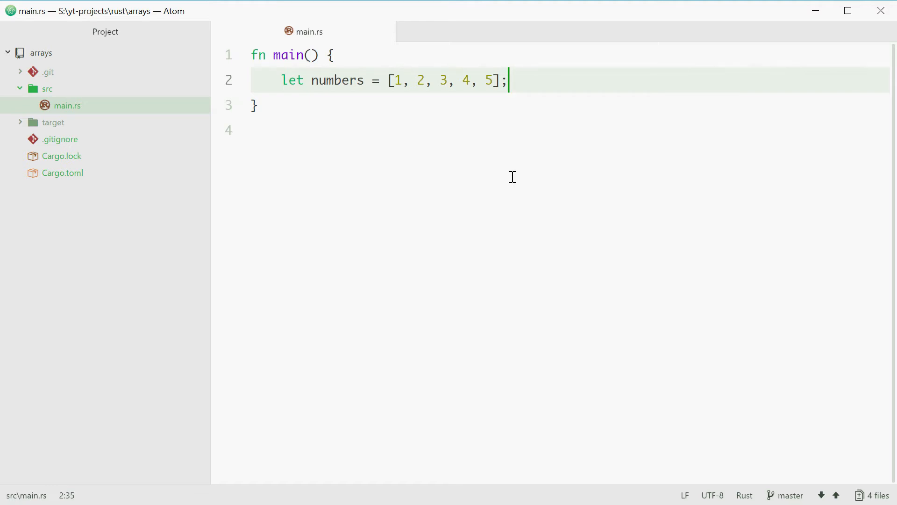
Add a new line below the array reading numbers[]
key("enter")
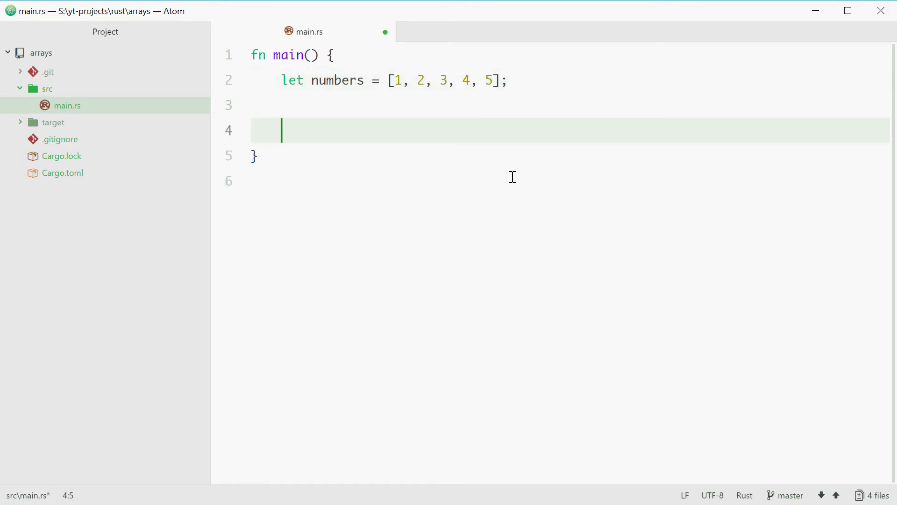
type("nu")
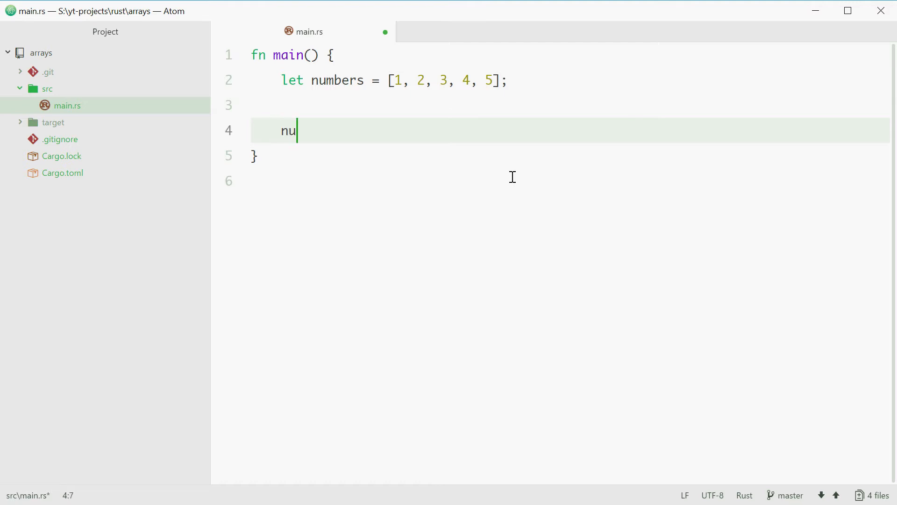
type("mbers")
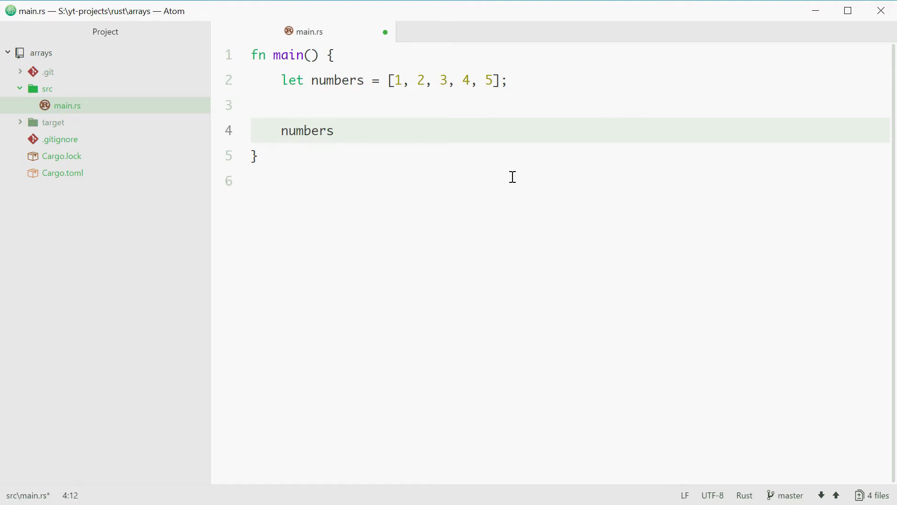
left_click(335, 131)
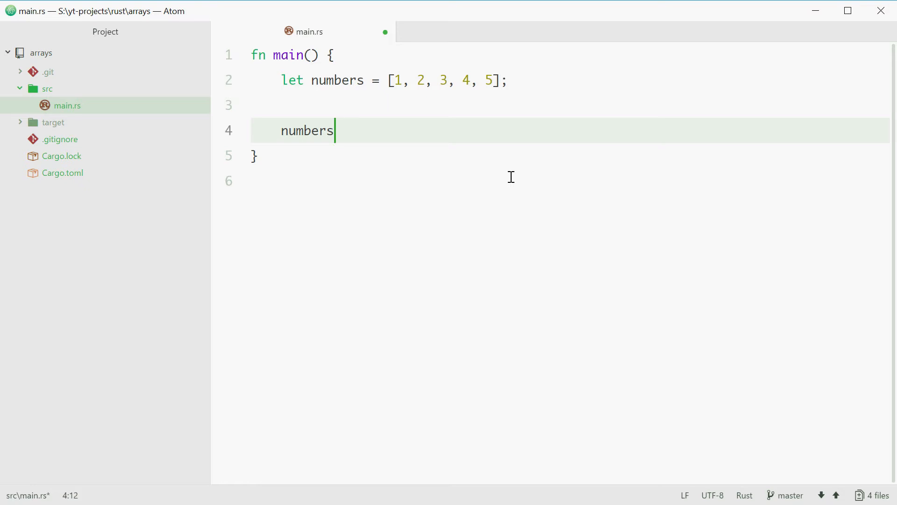
type("[]")
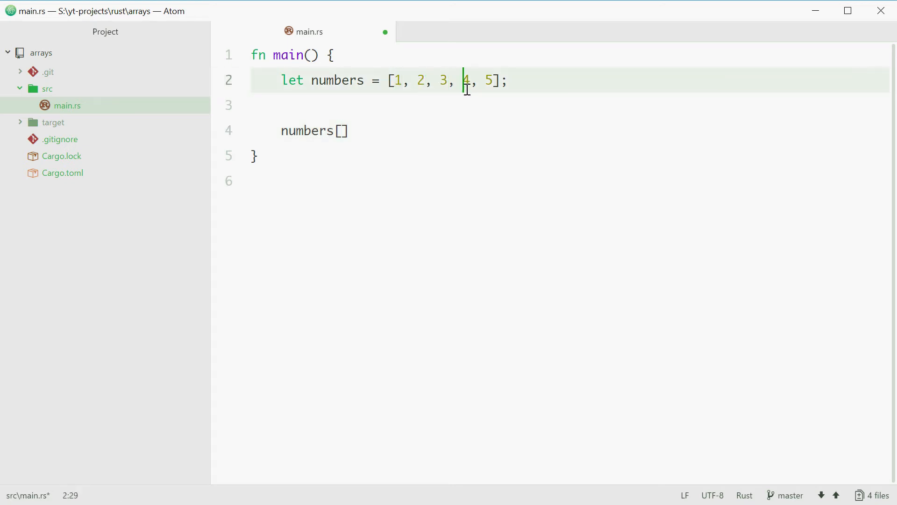
Index it as numbers[0] commented // 1, then select the indexing example lines
left_click(345, 131)
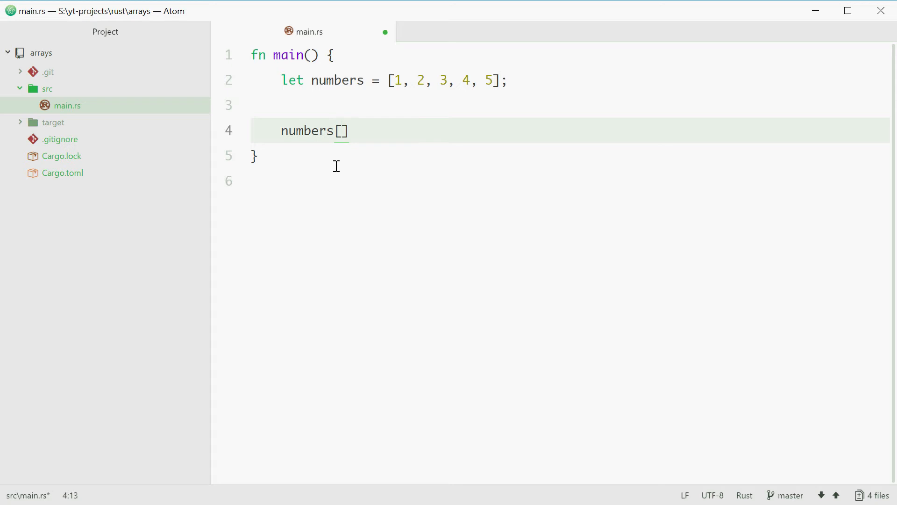
type("0")
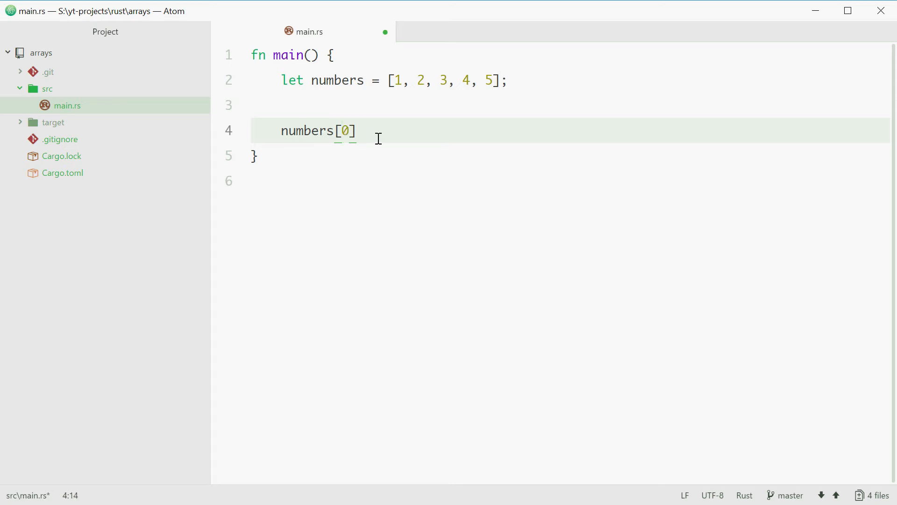
type("///")
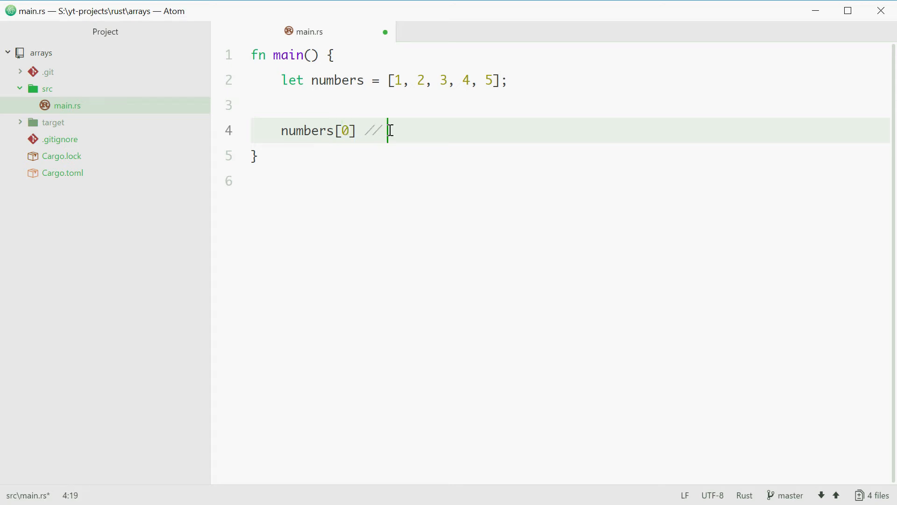
type("1")
type("numbers[4] // 5")
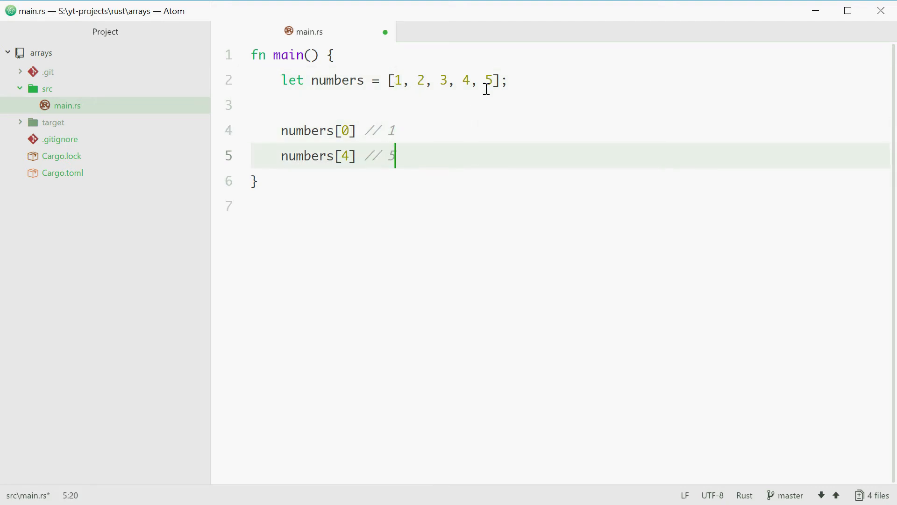
left_click(488, 81)
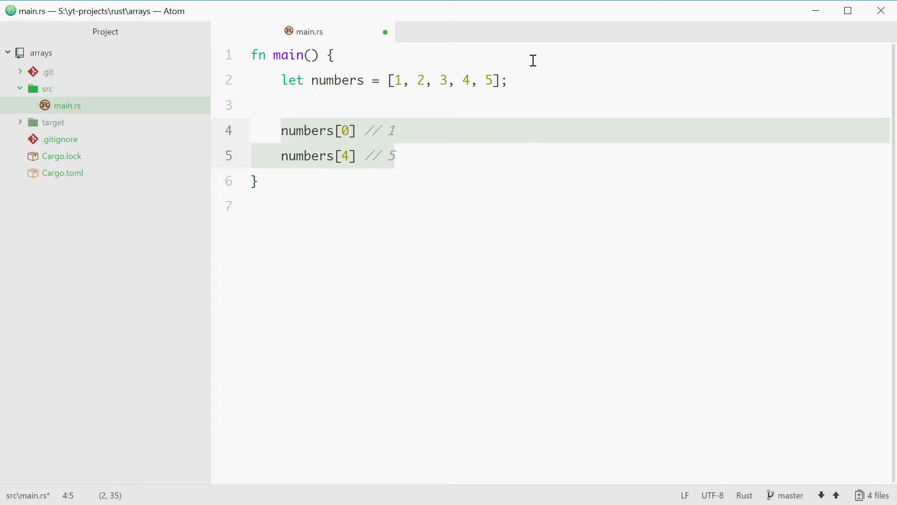
type("for n i")
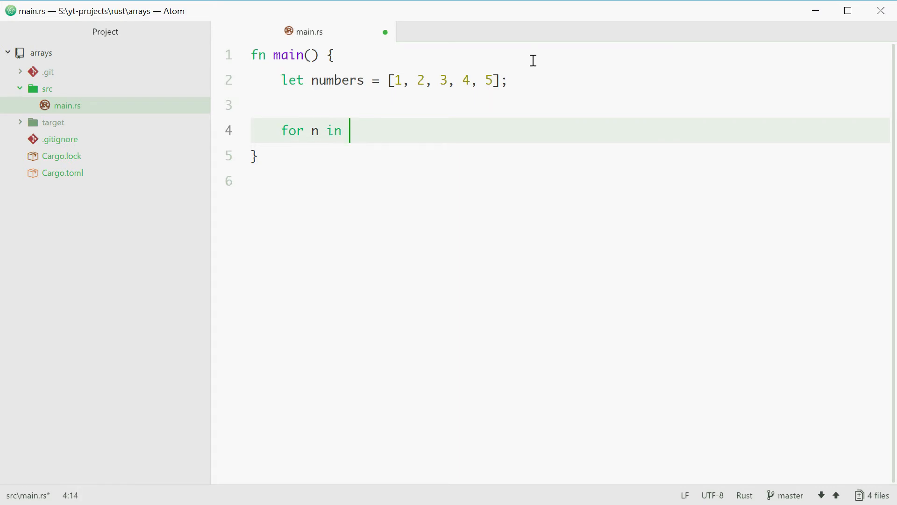
type("numbers.")
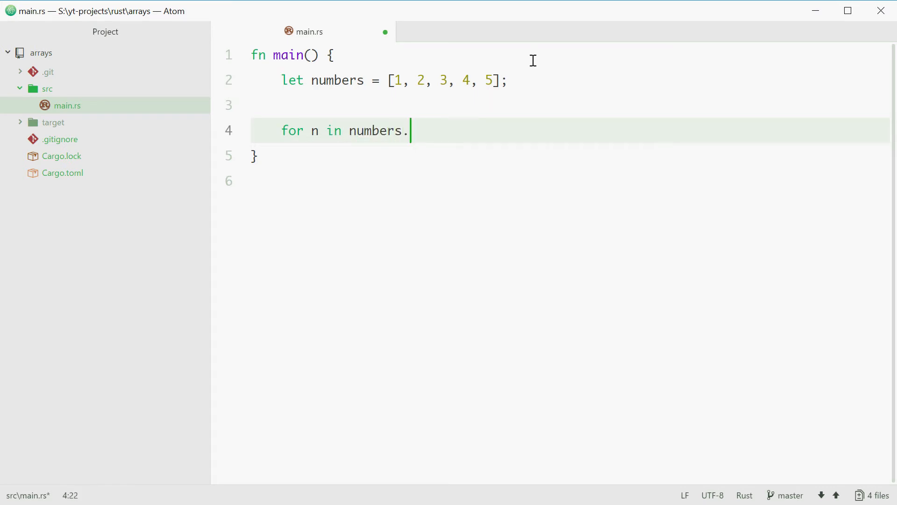
type("iter")
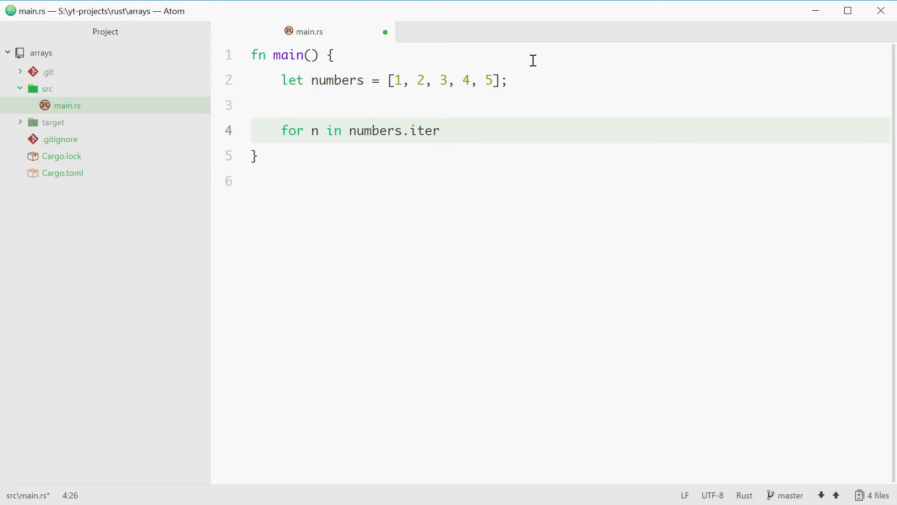
type("()")
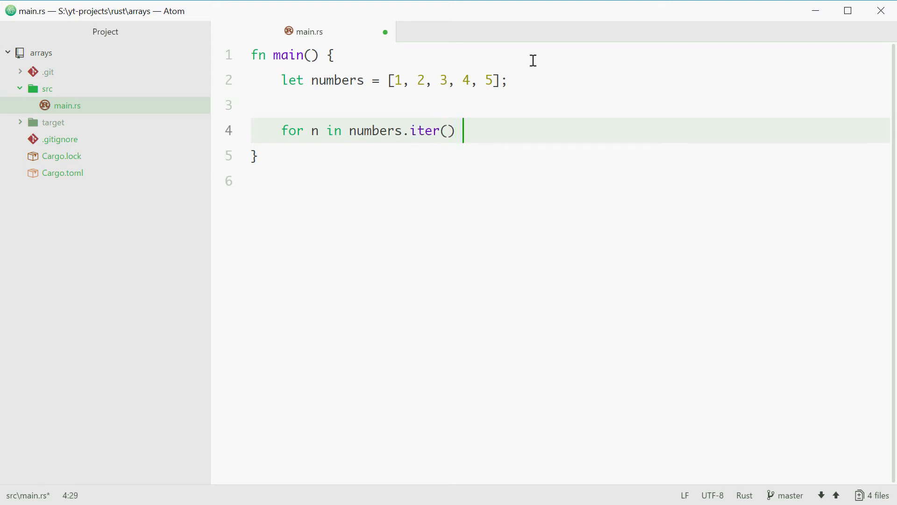
type("{")
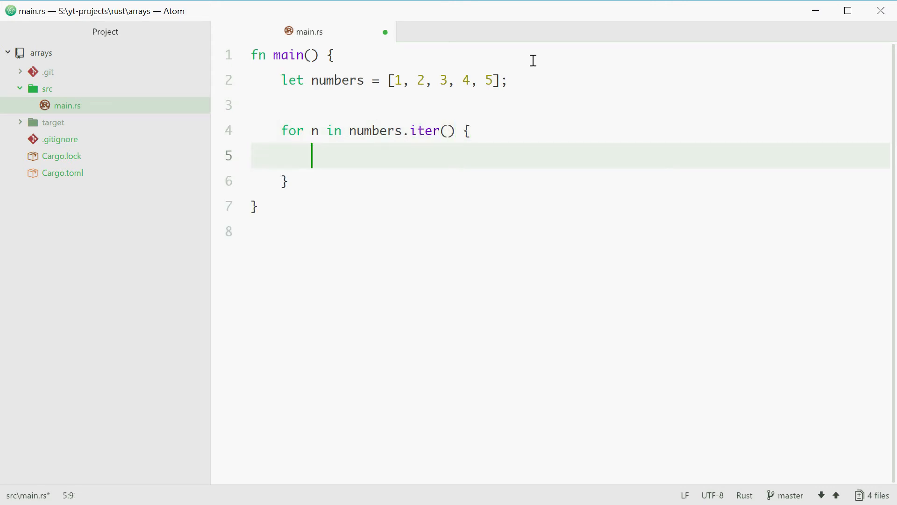
type("println!(\"{")
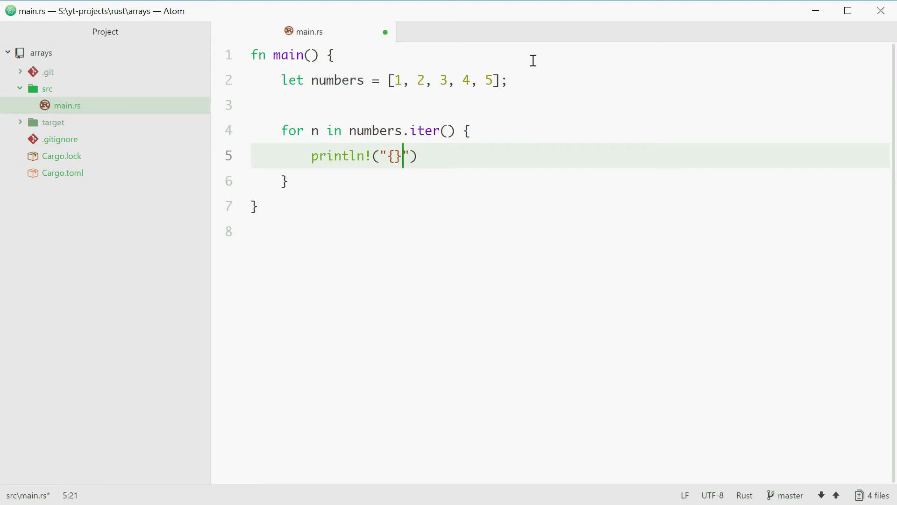
type(", n);")
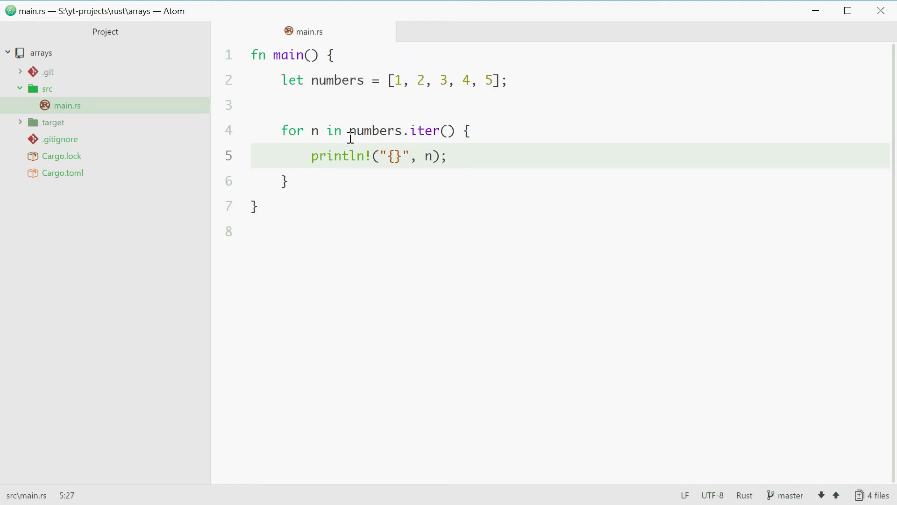
left_click(494, 81)
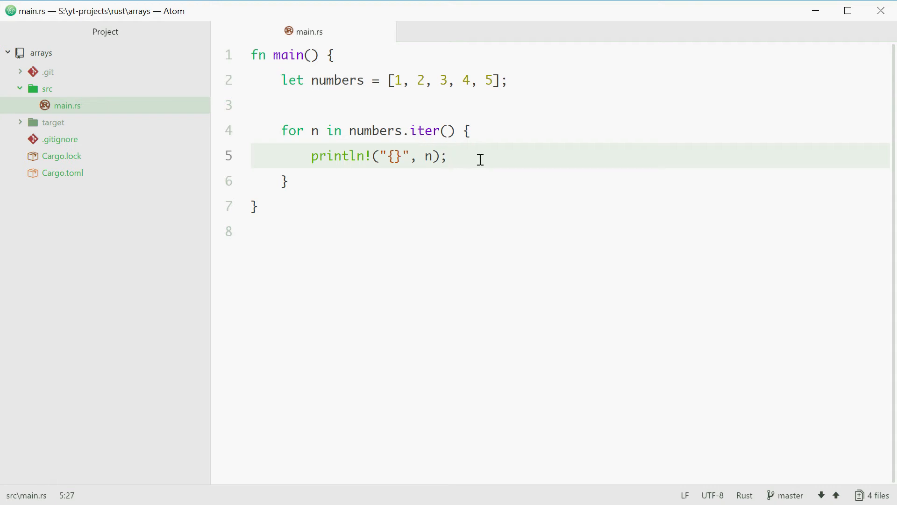
left_click(448, 156)
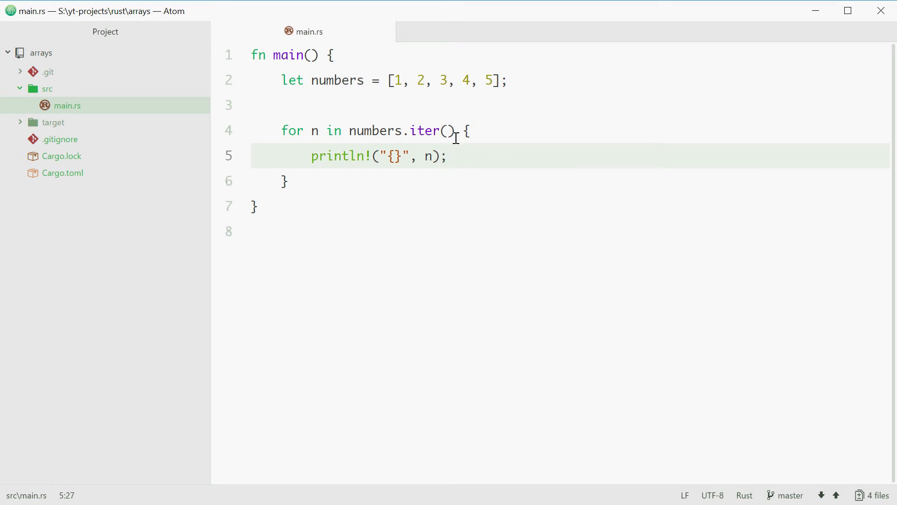
left_click(398, 114)
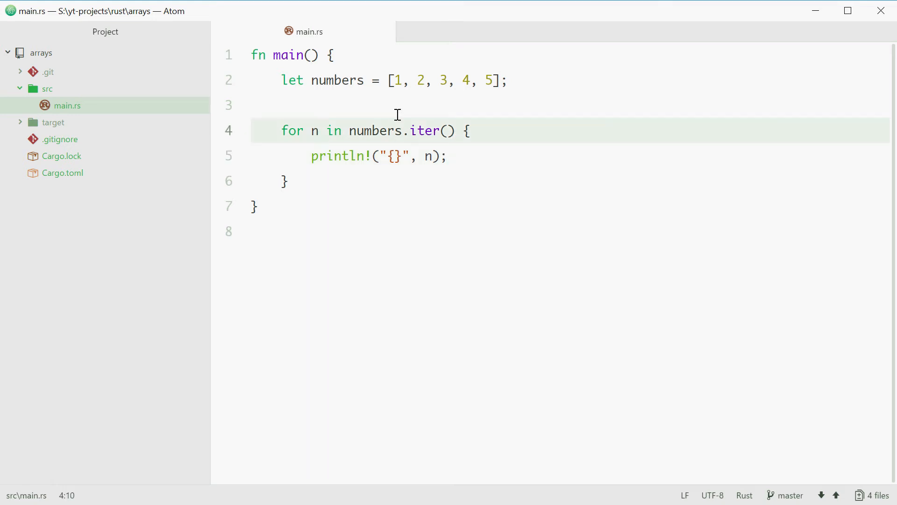
Rename the loop variable to i ranging over 0..numbers.len()
type("i")
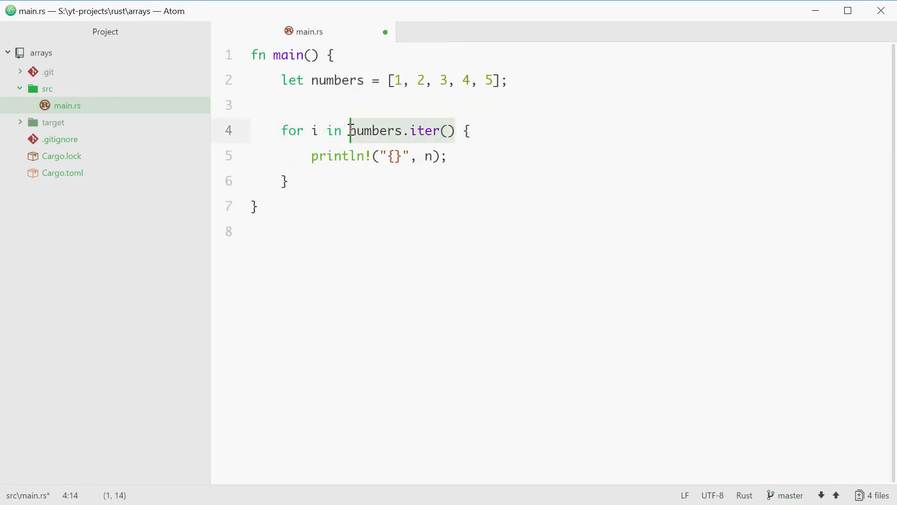
type("0.. {")
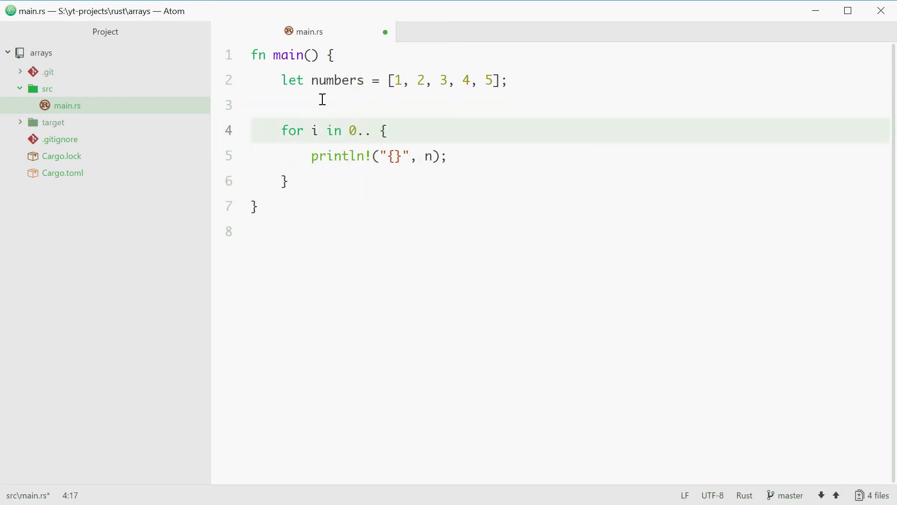
type("numbers.")
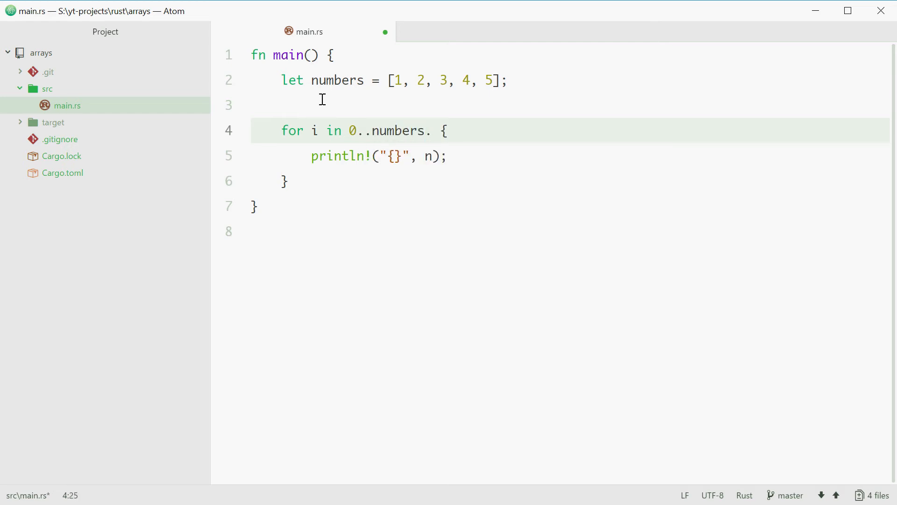
type("len()")
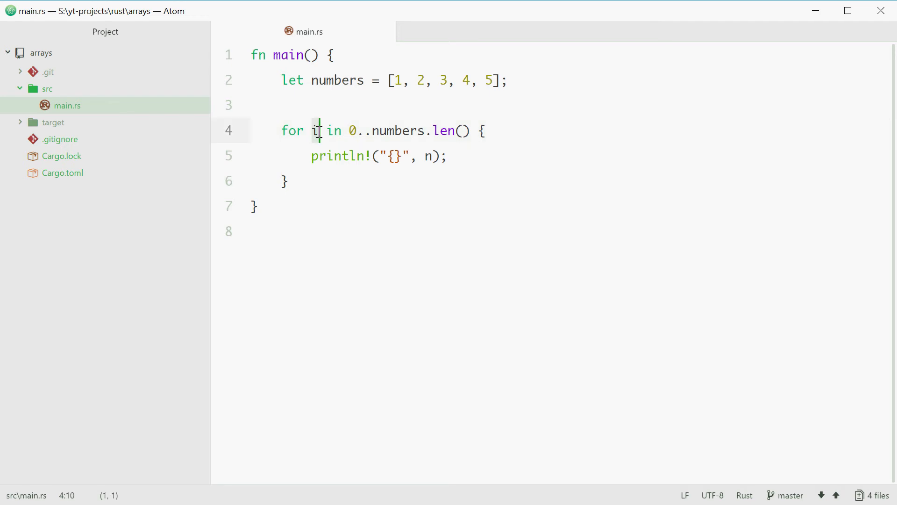
double_click(394, 131)
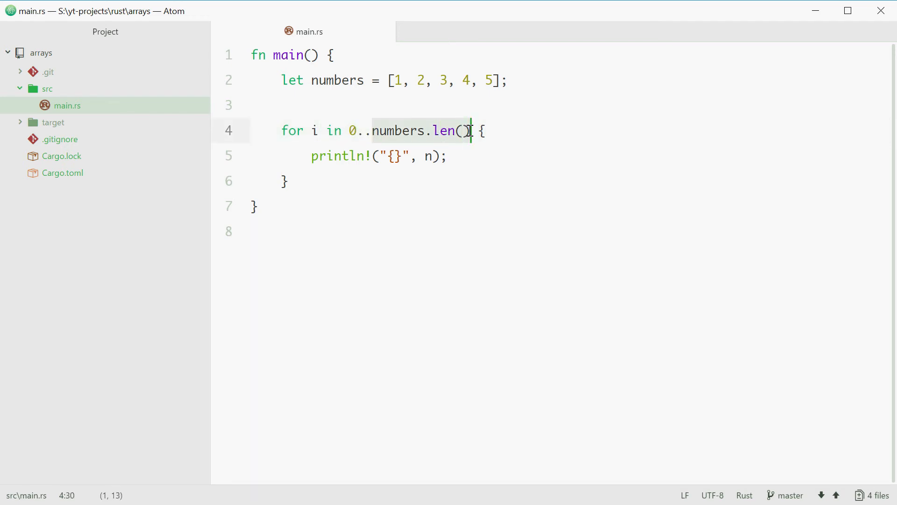
Change the println argument to numbers[i]
left_click(433, 156)
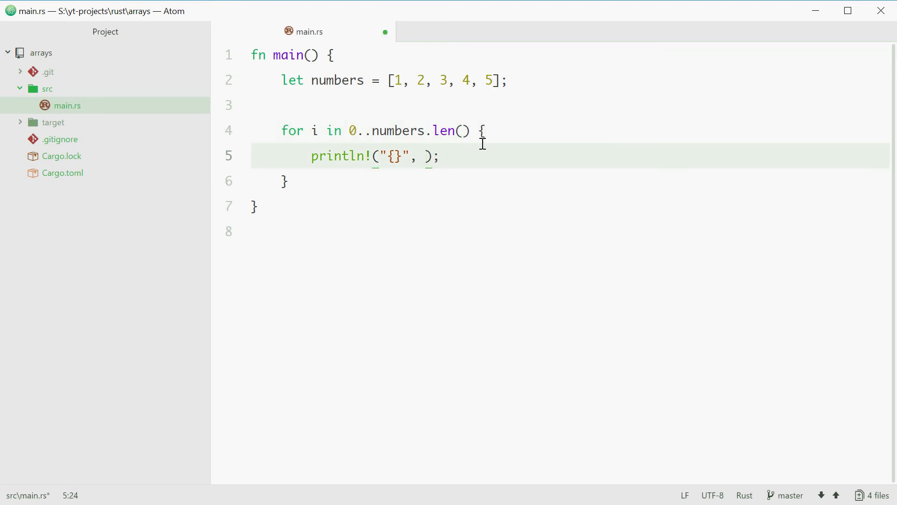
type("numbers[]")
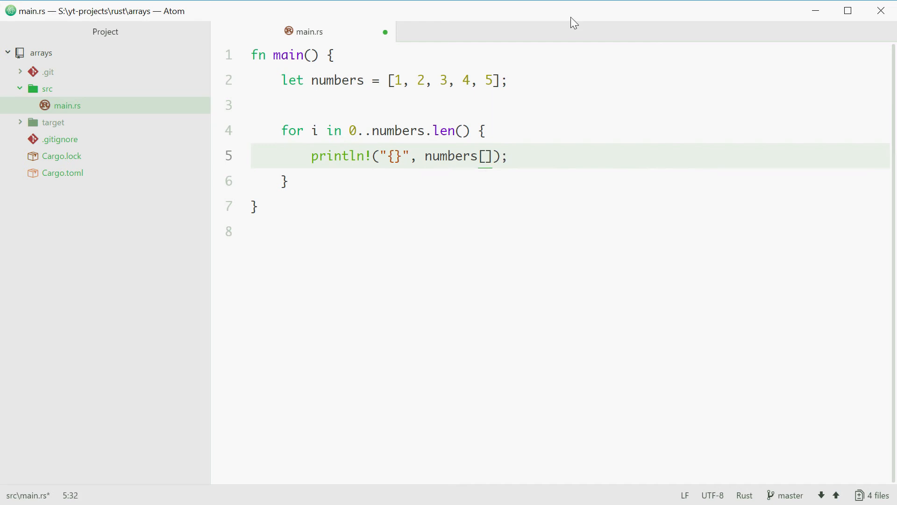
type("i")
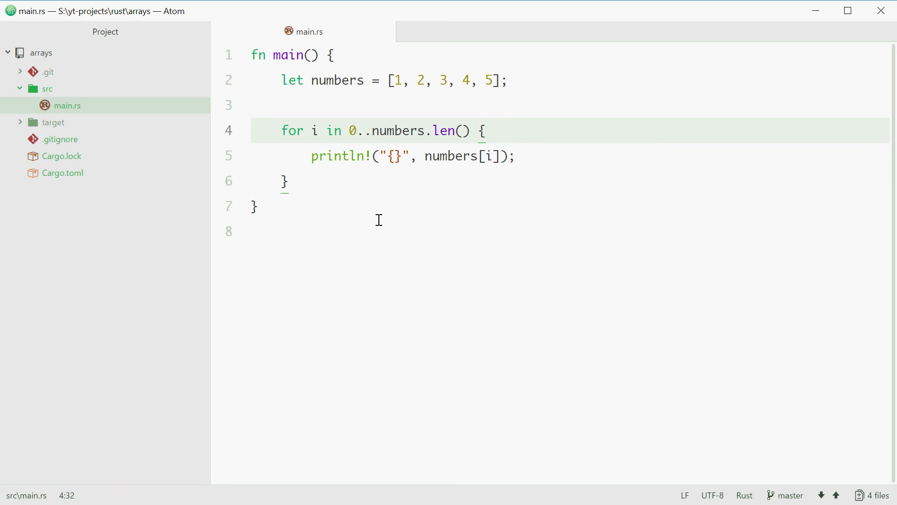
left_click(365, 80)
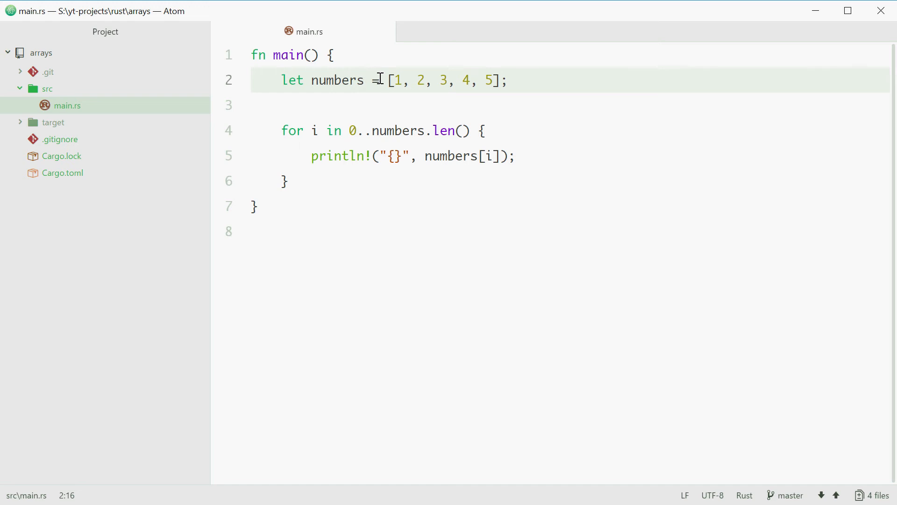
type(":")
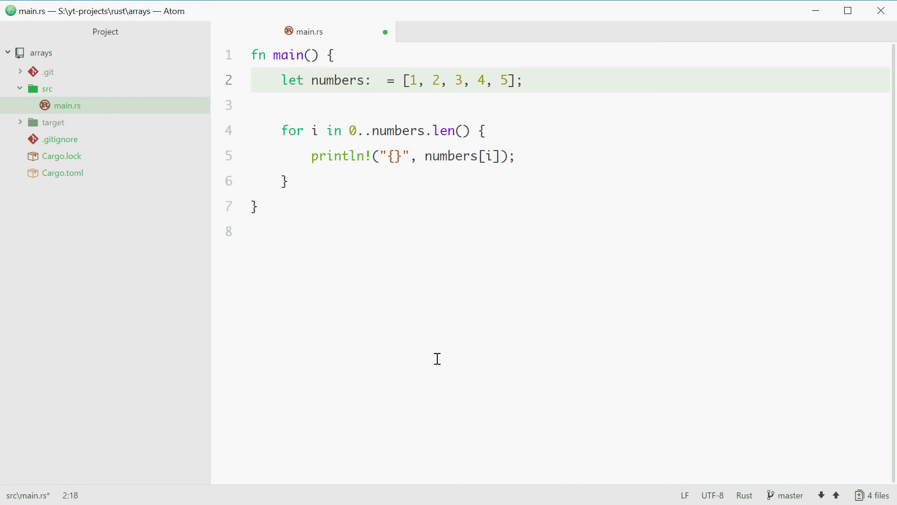
type("[]")
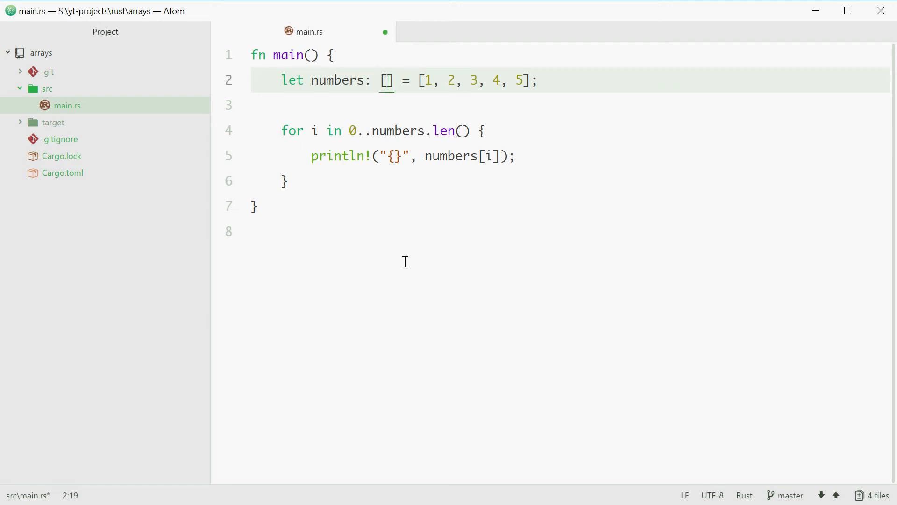
type("i32")
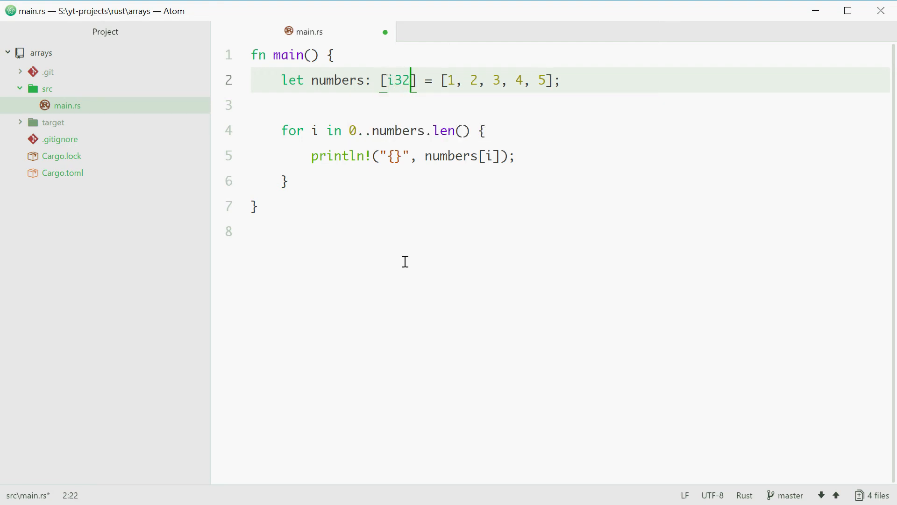
type(";")
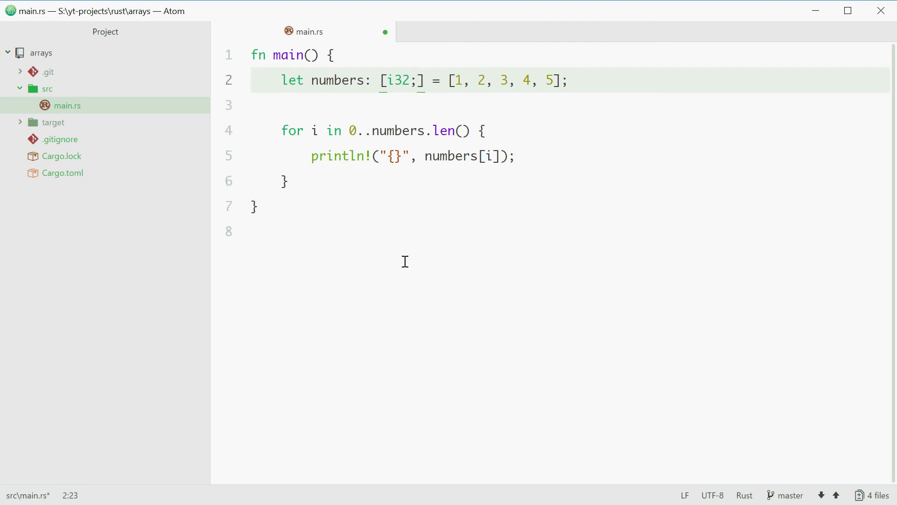
type("\" \"")
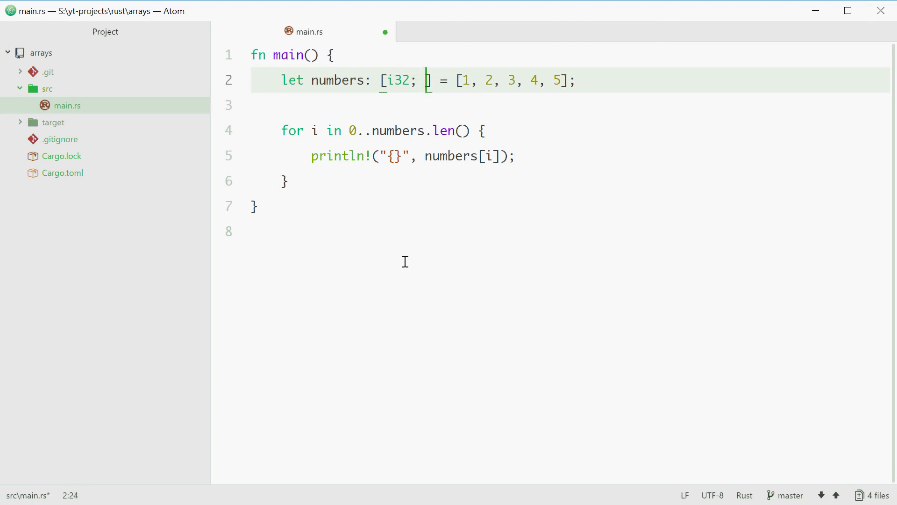
type("5")
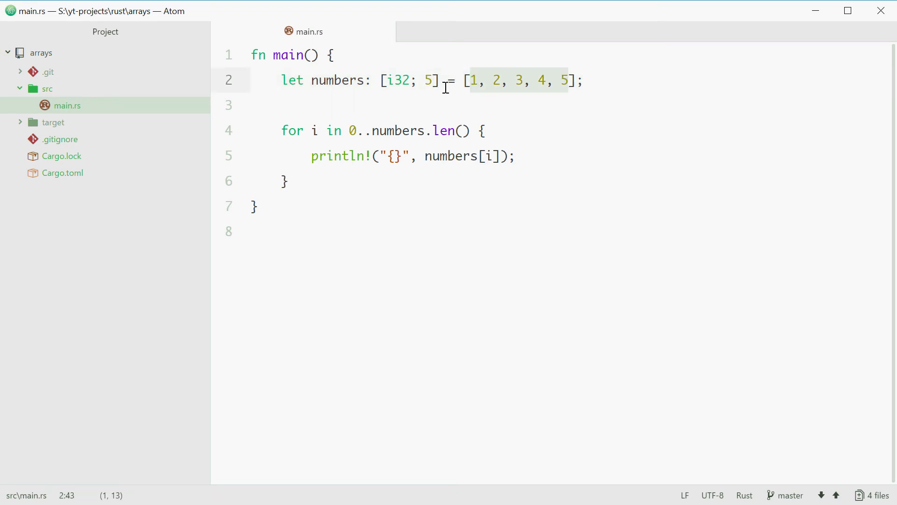
left_click(447, 80)
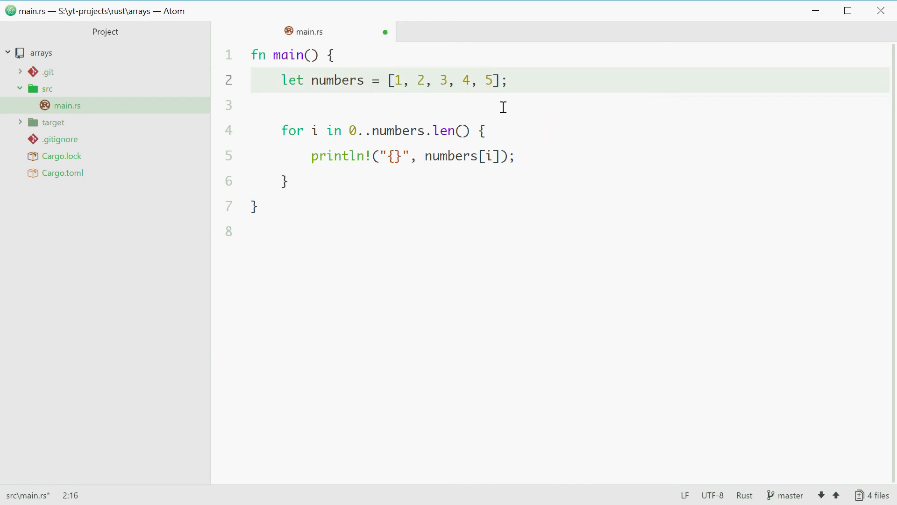
type(": [i32; ]")
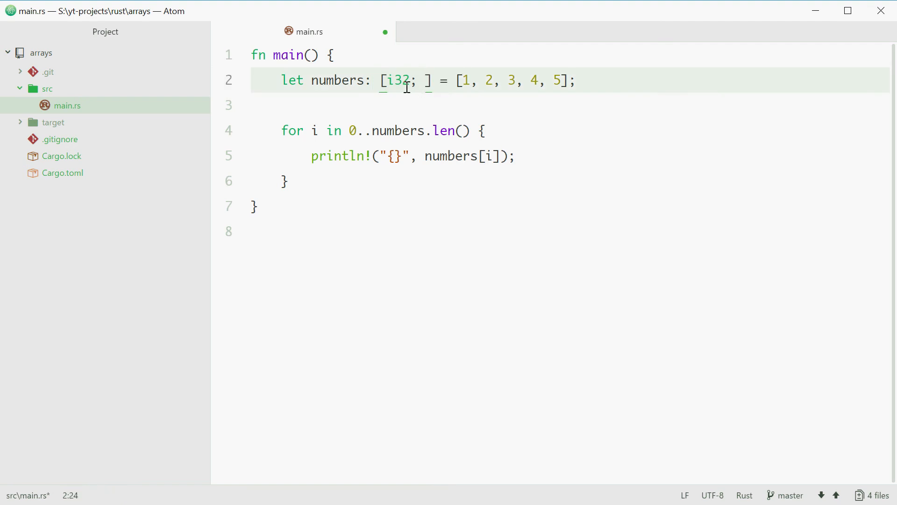
type("5")
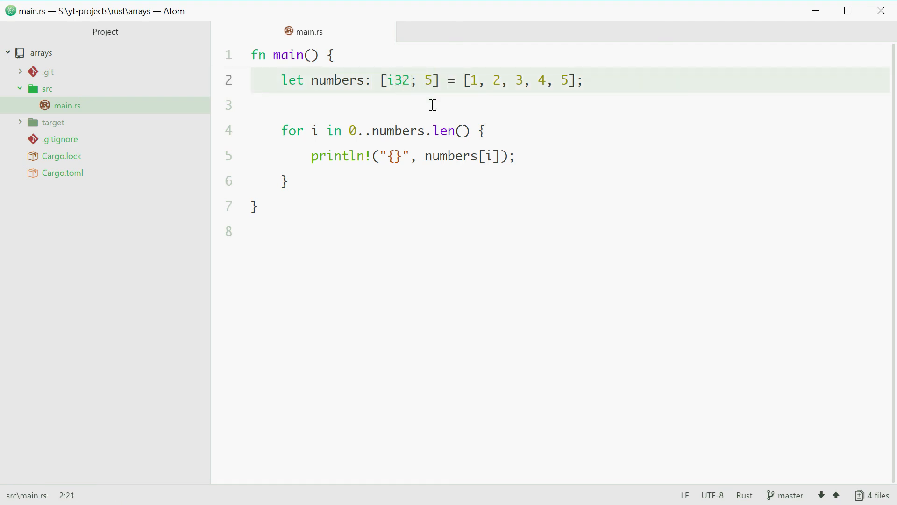
left_click(402, 81)
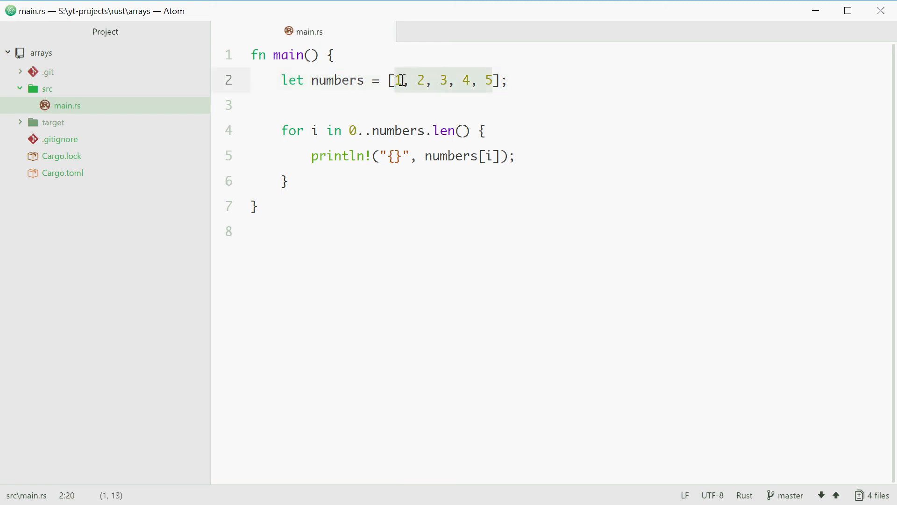
Replace the 1 to 5 values with the repeat initializer [2; 400] and save
key("Delete")
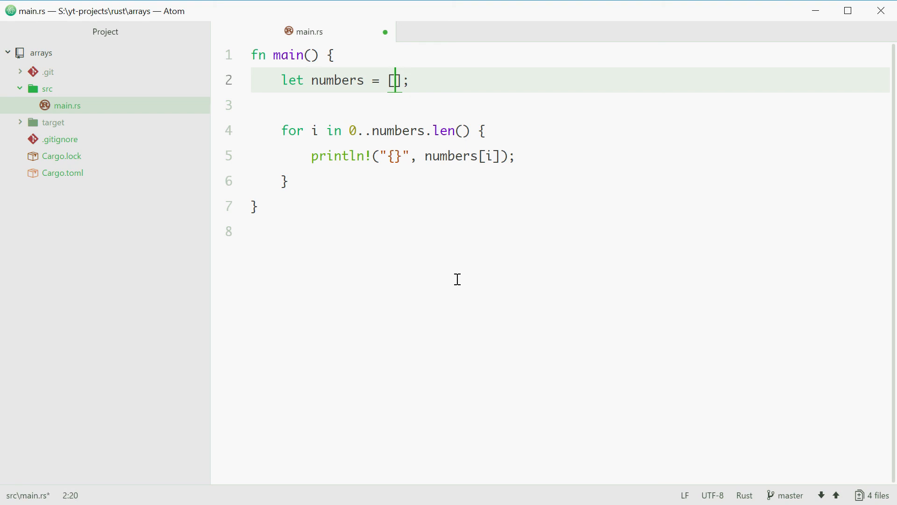
type("2;")
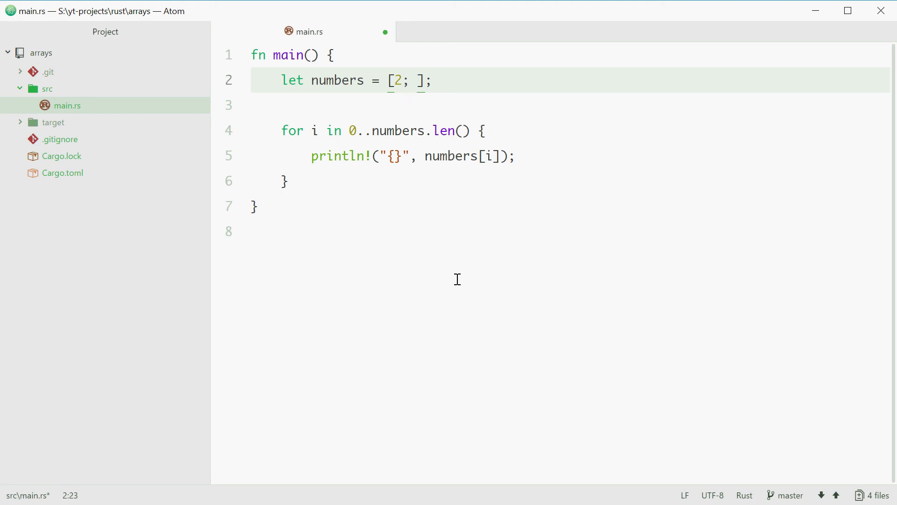
type("400")
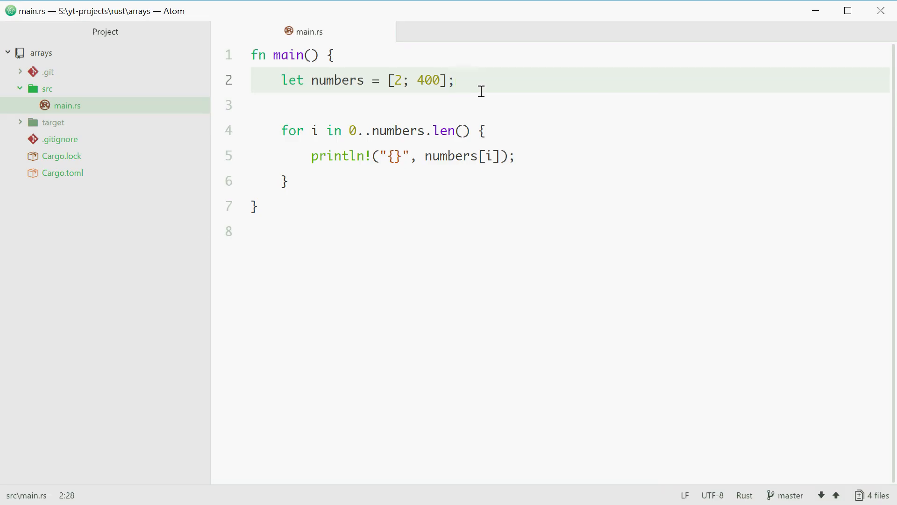
left_click(407, 143)
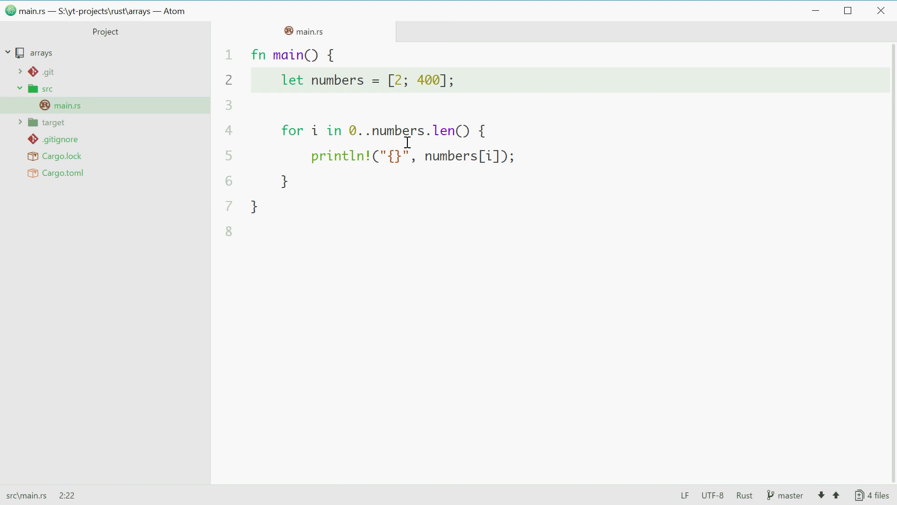
left_click(410, 80)
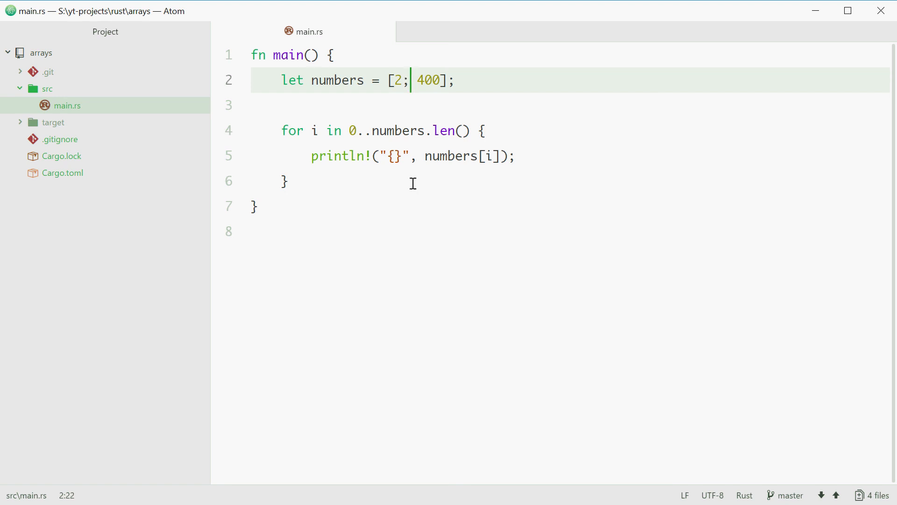